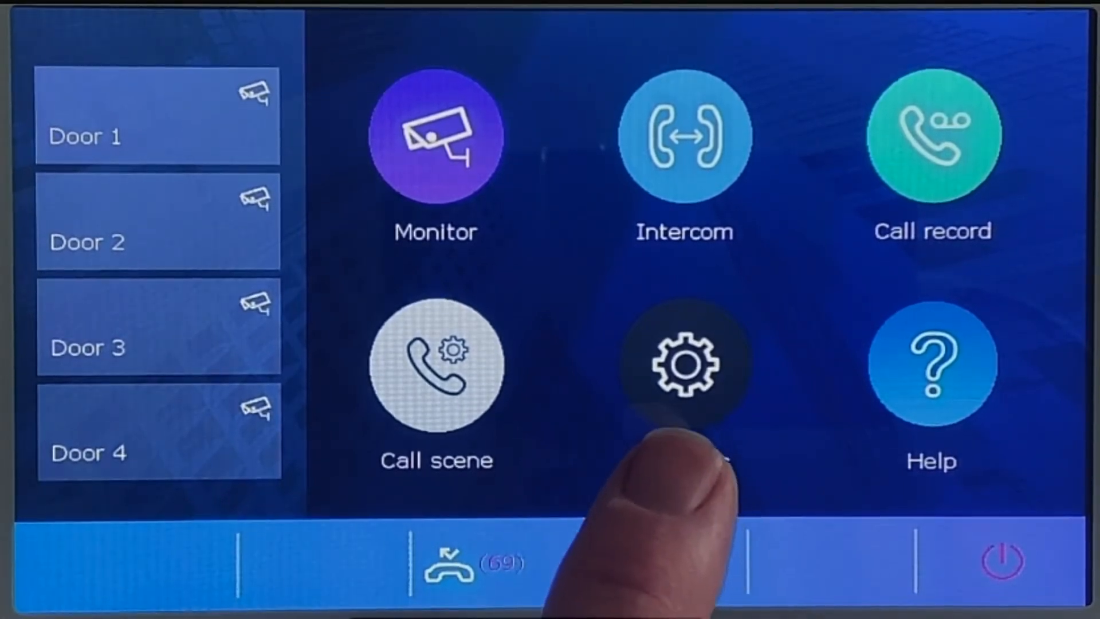
Enter the installer password in monitor Settings to reach the SIP push service disclaimer.
left_click(685, 365)
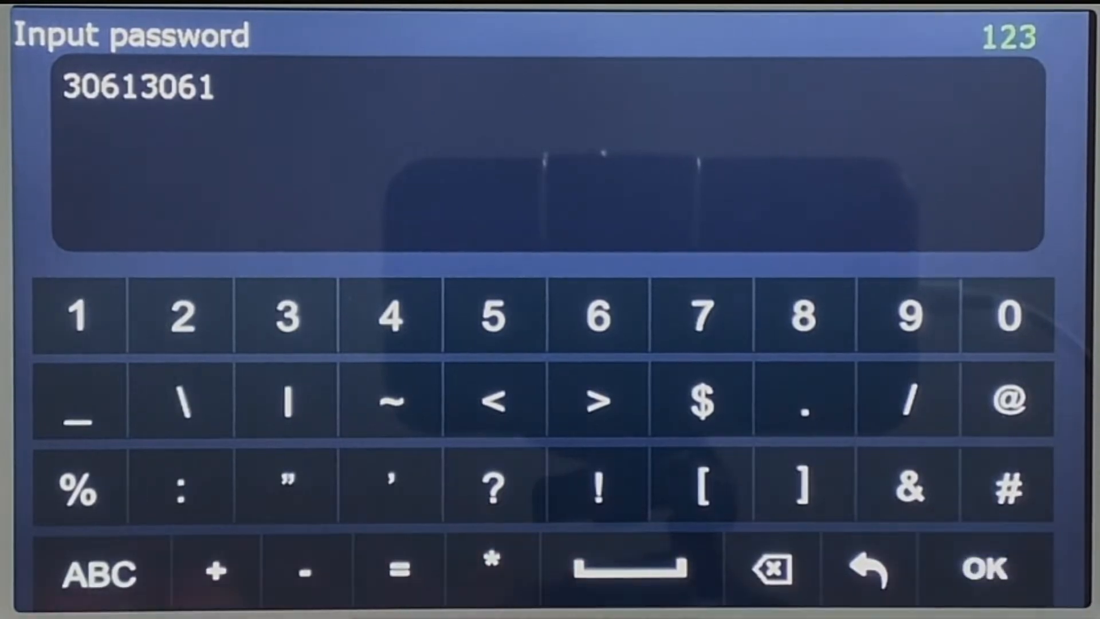
left_click(982, 569)
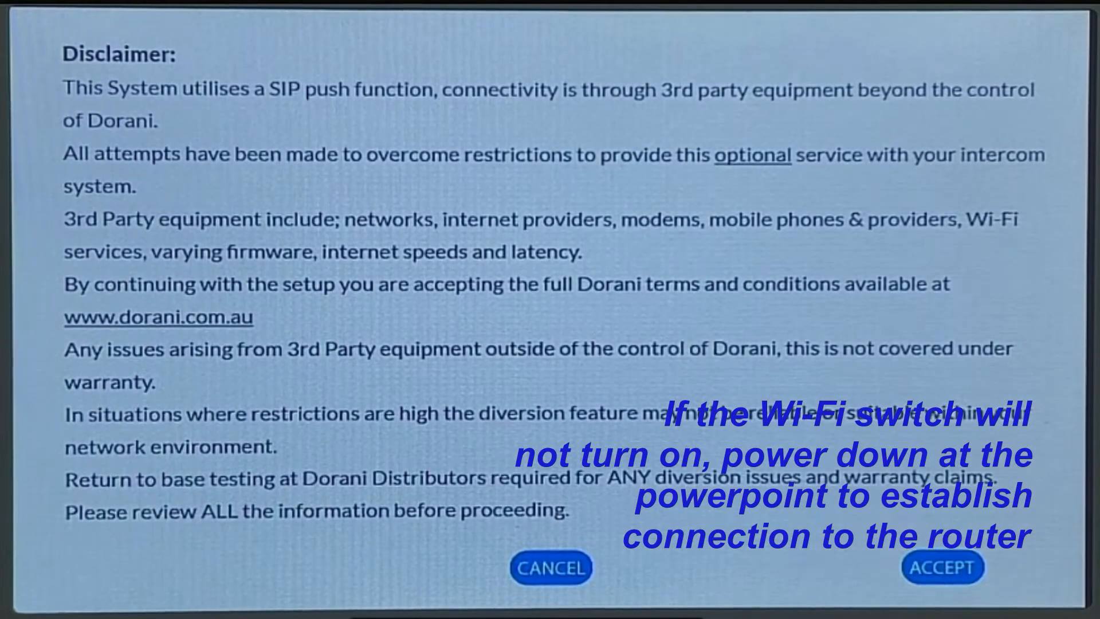
Accept the SIP push disclaimer and show the WLAN network list.
left_click(942, 567)
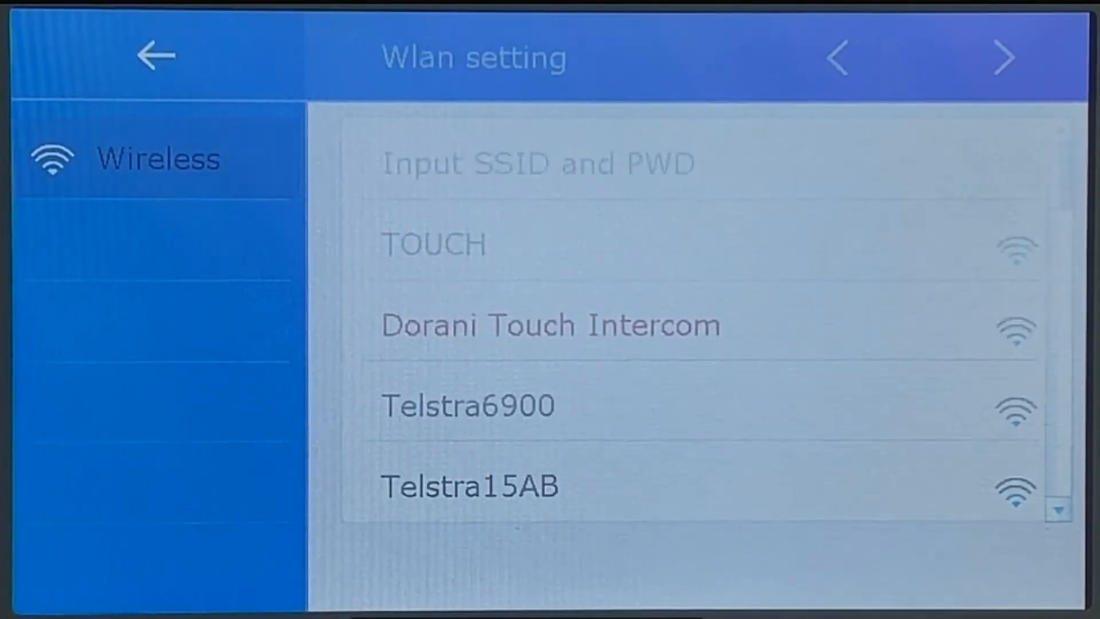
Join the Dorani Touch Intercom Wi-Fi network by entering its password.
left_click(550, 325)
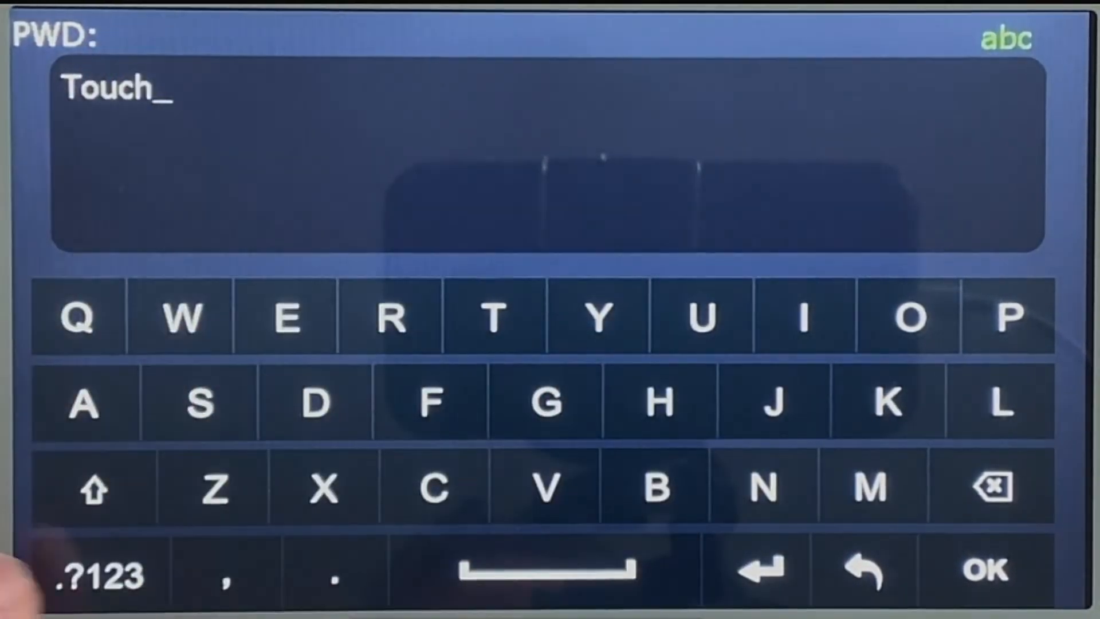
left_click(98, 577)
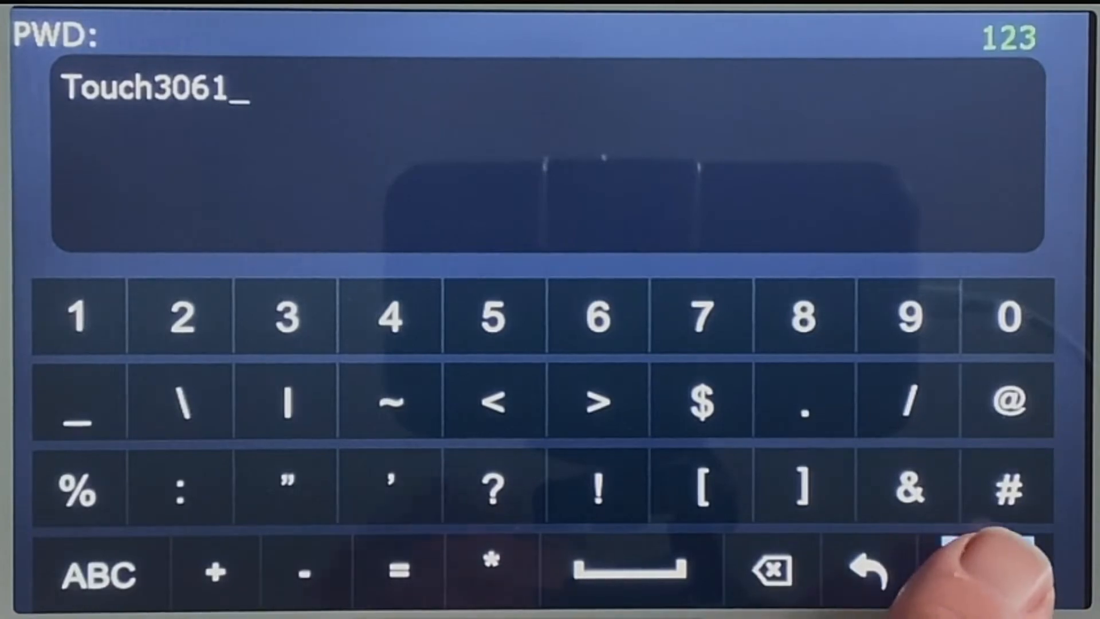
left_click(867, 568)
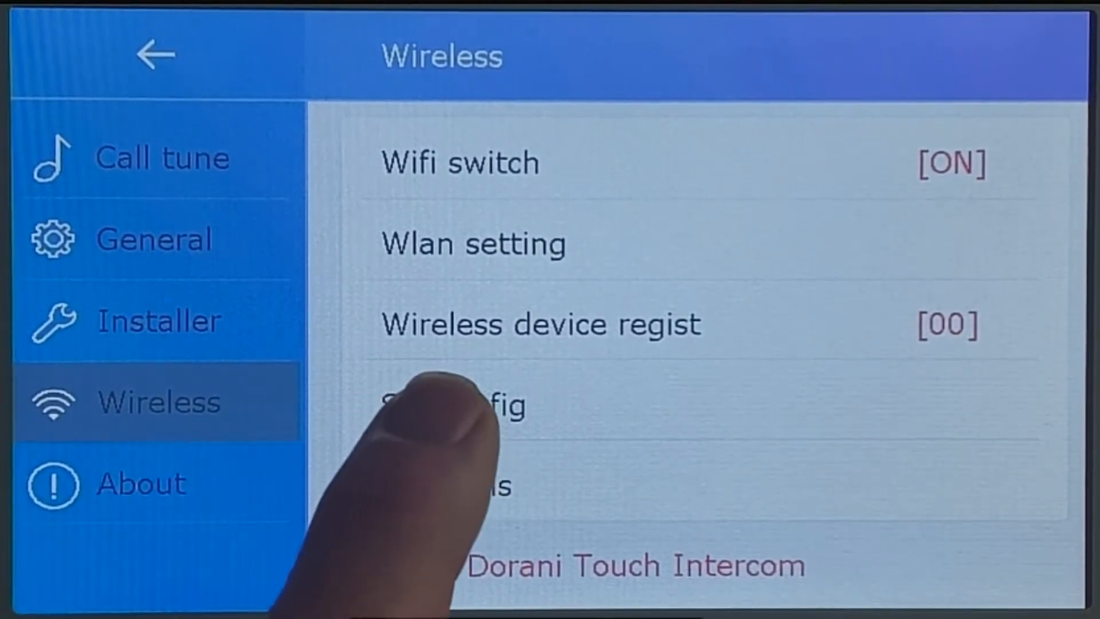
Run Manual registration in Sip config to obtain new vdpconnect.com SIP credentials.
left_click(449, 403)
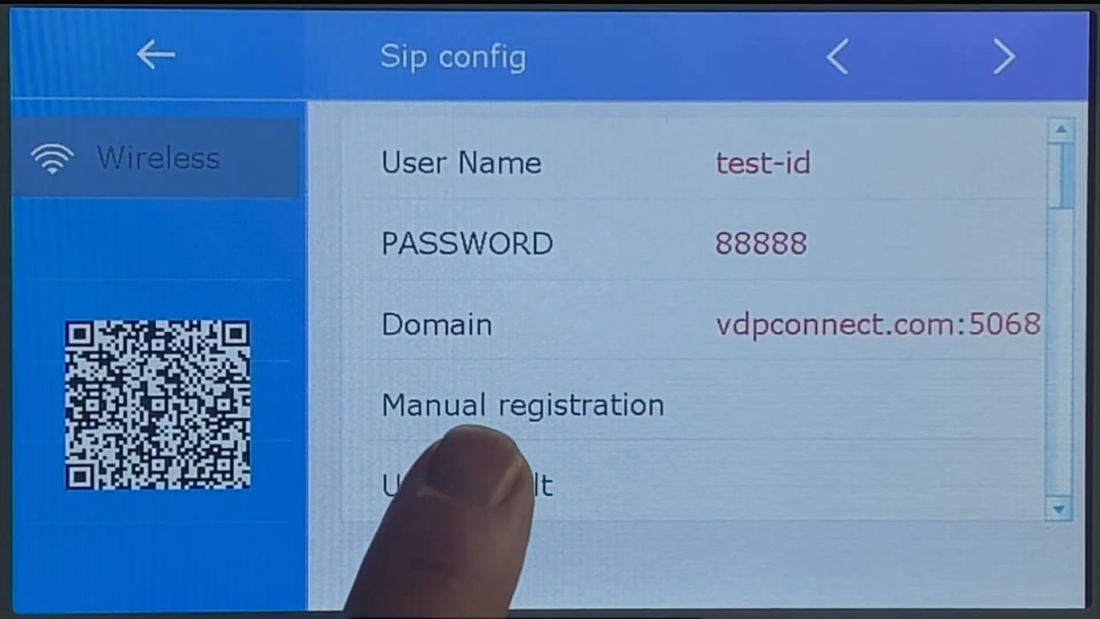
left_click(463, 484)
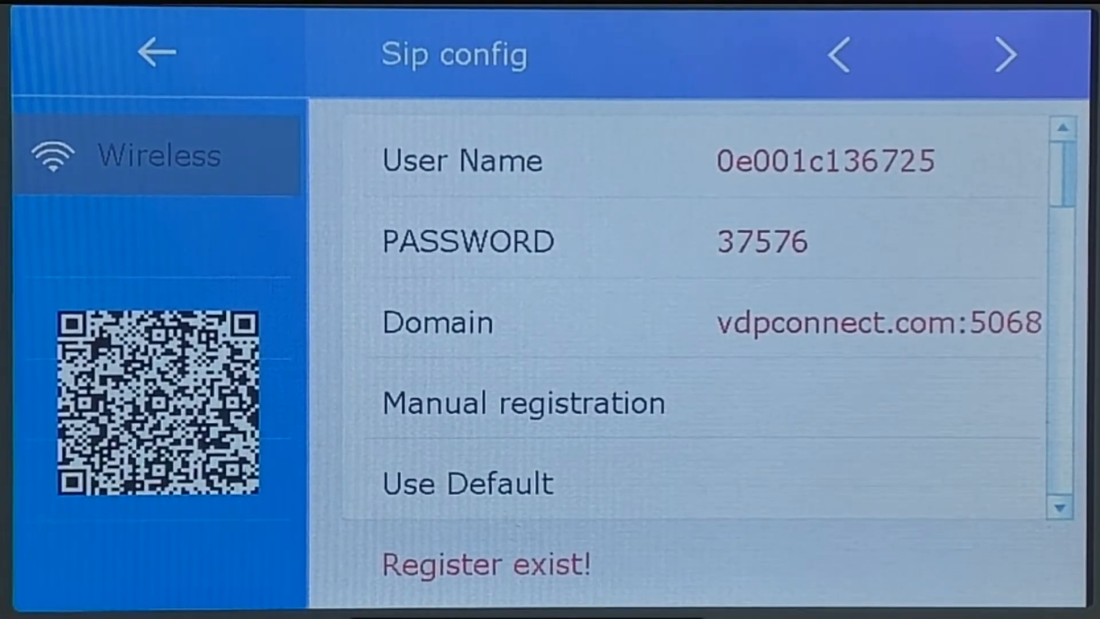
Leave Sip config and set Call scene to Divert call always.
left_click(156, 53)
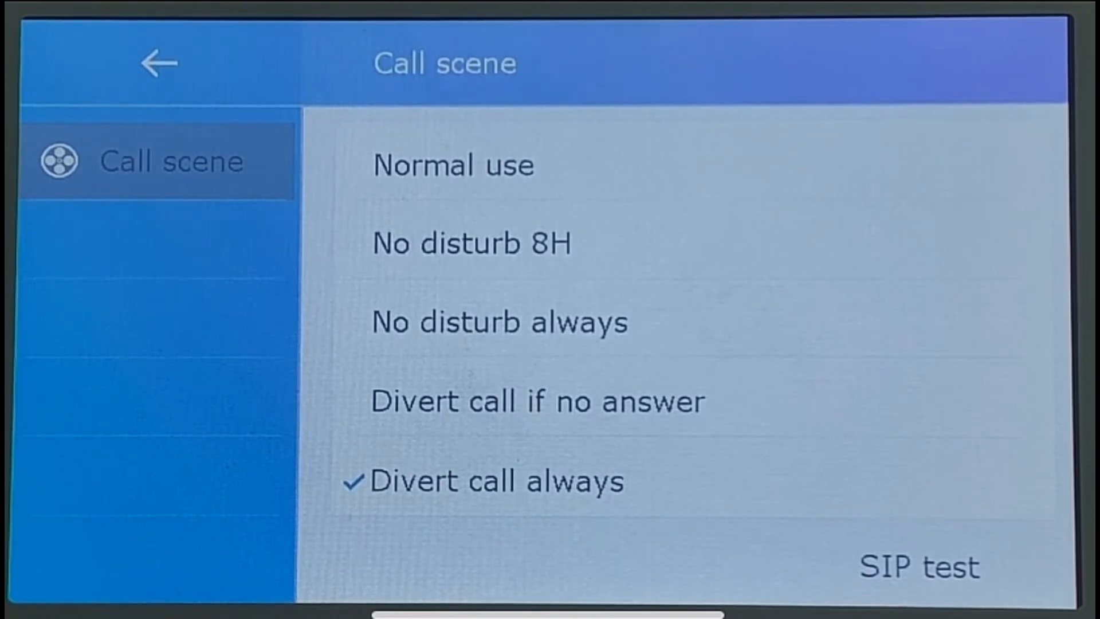
Recheck that Call scene still has Divert call always ticked, then return home.
left_click(537, 401)
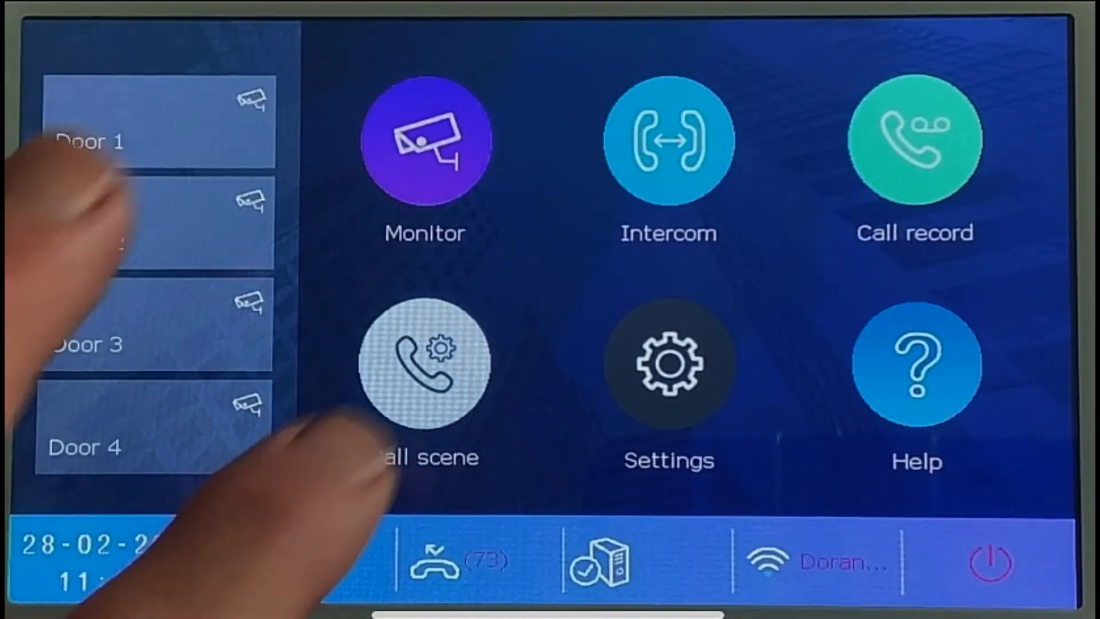
left_click(424, 365)
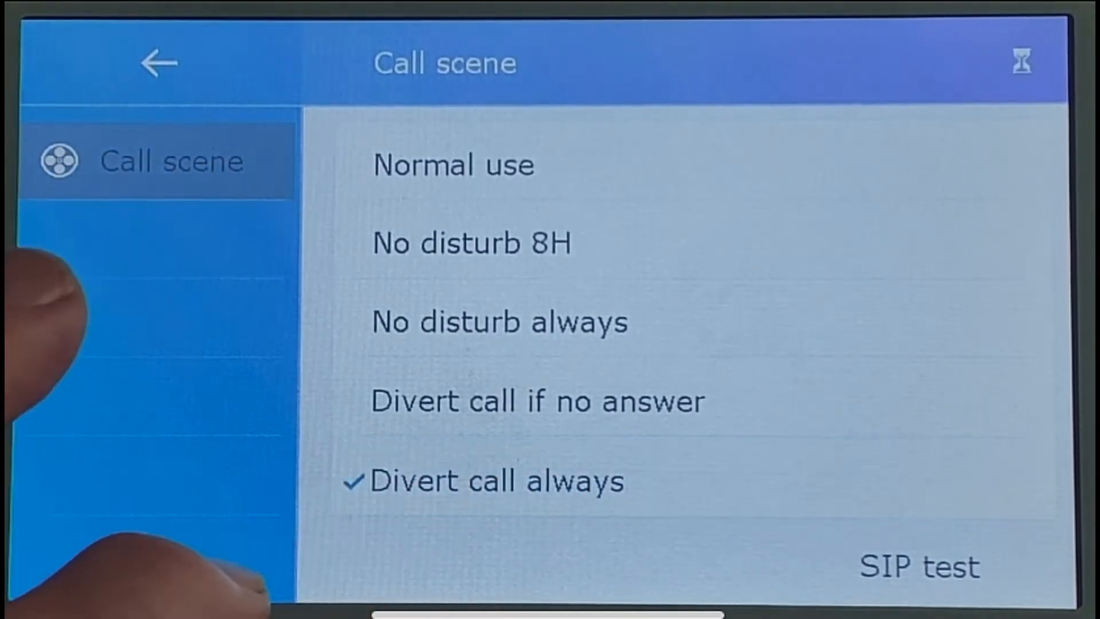
left_click(157, 63)
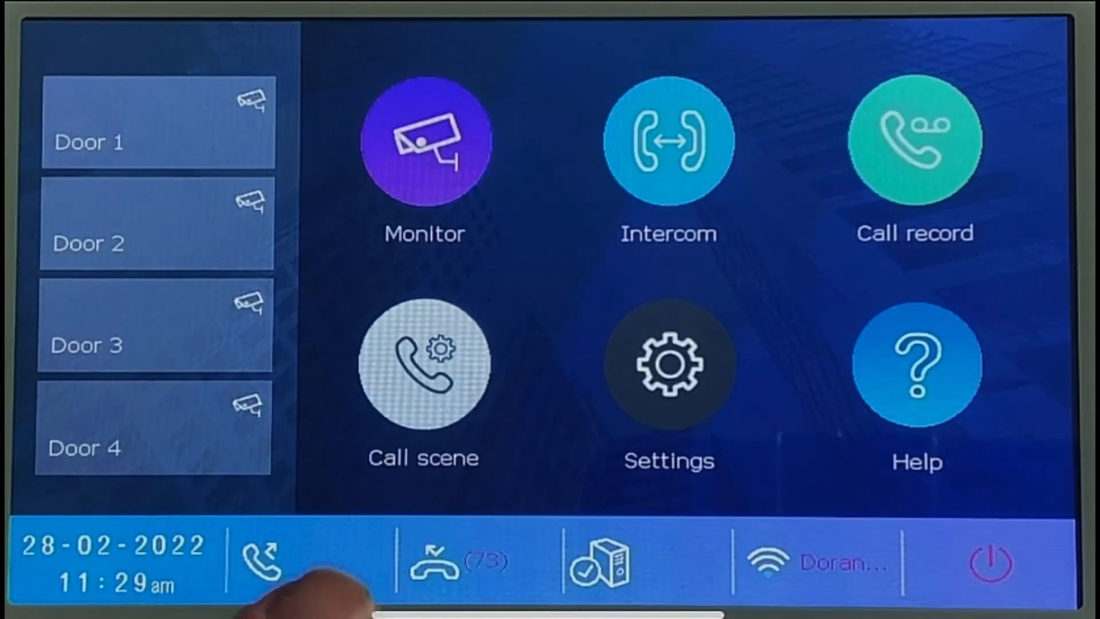
left_click(424, 365)
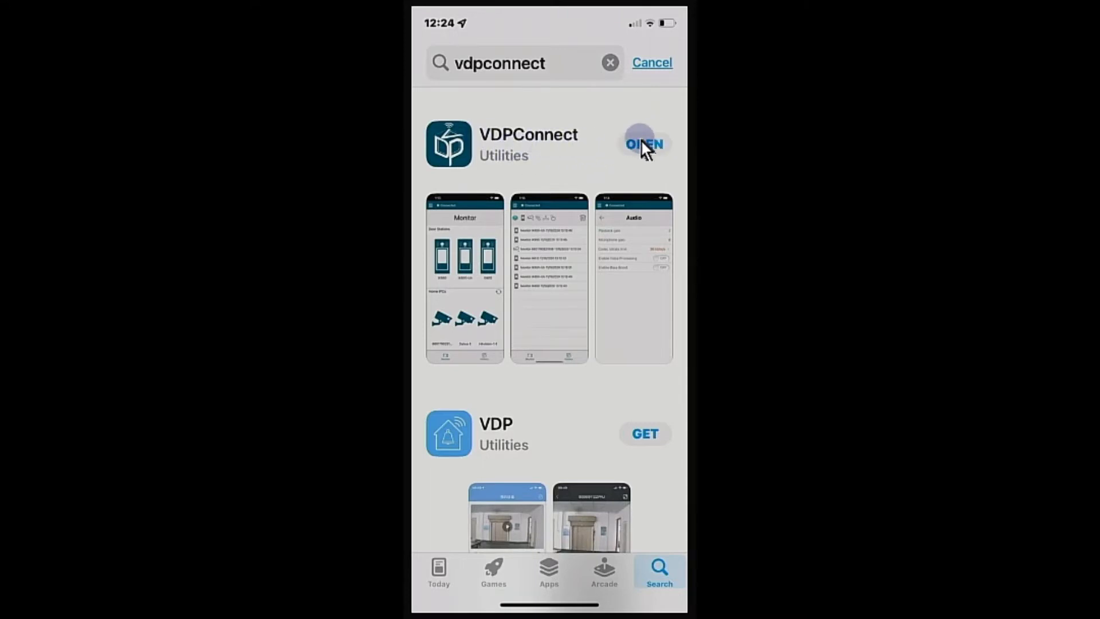
Open VDPConnect from the vdpconnect App Store search results.
left_click(643, 143)
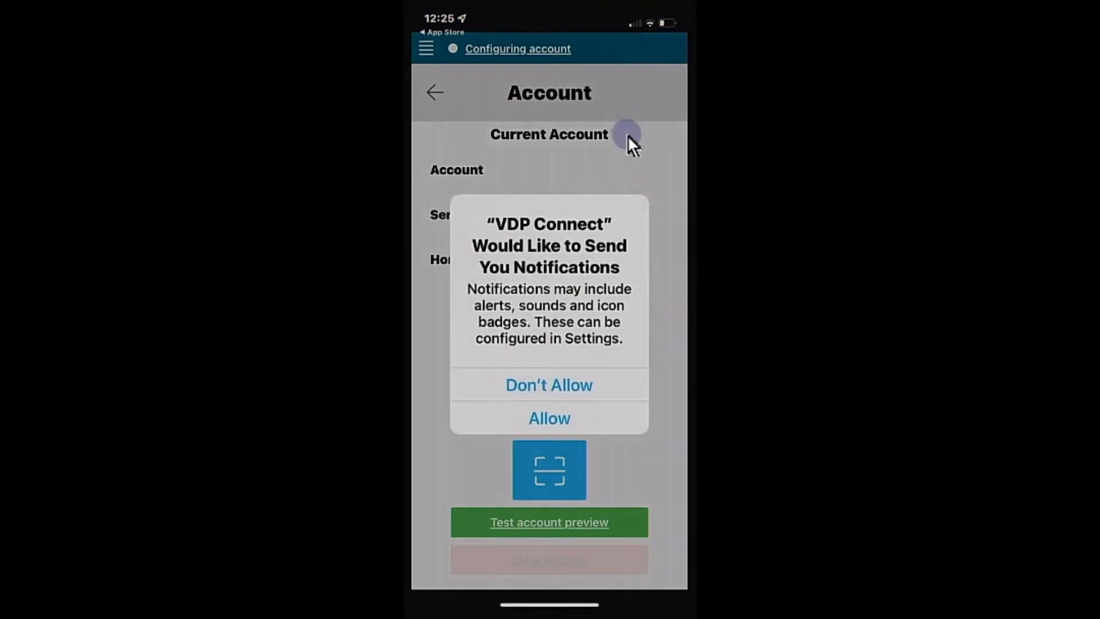
mouse_move(494, 106)
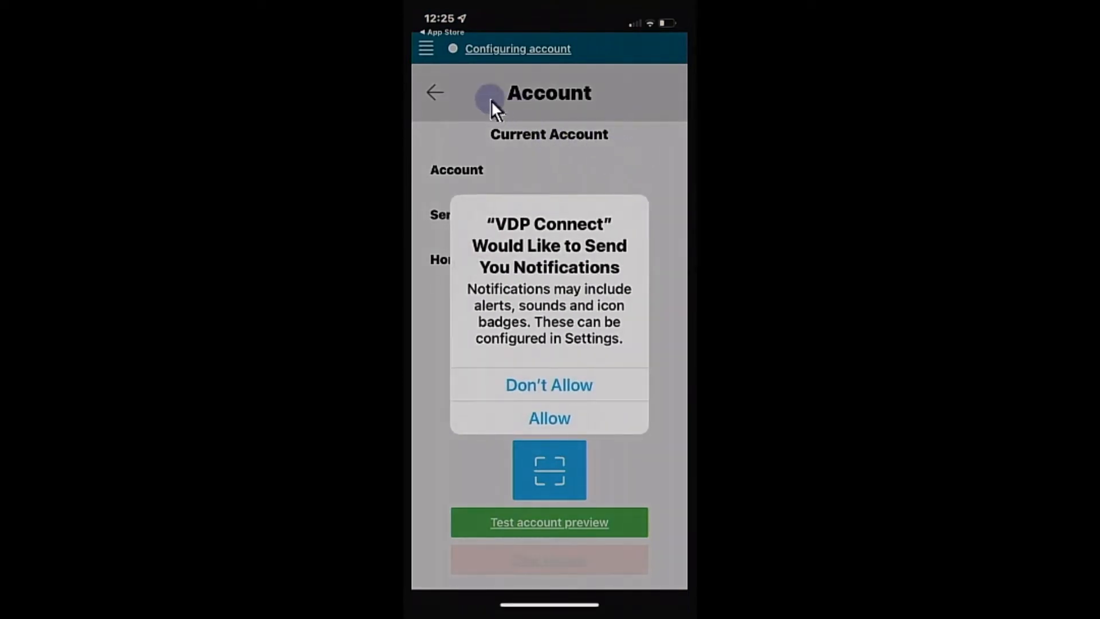
mouse_move(512, 144)
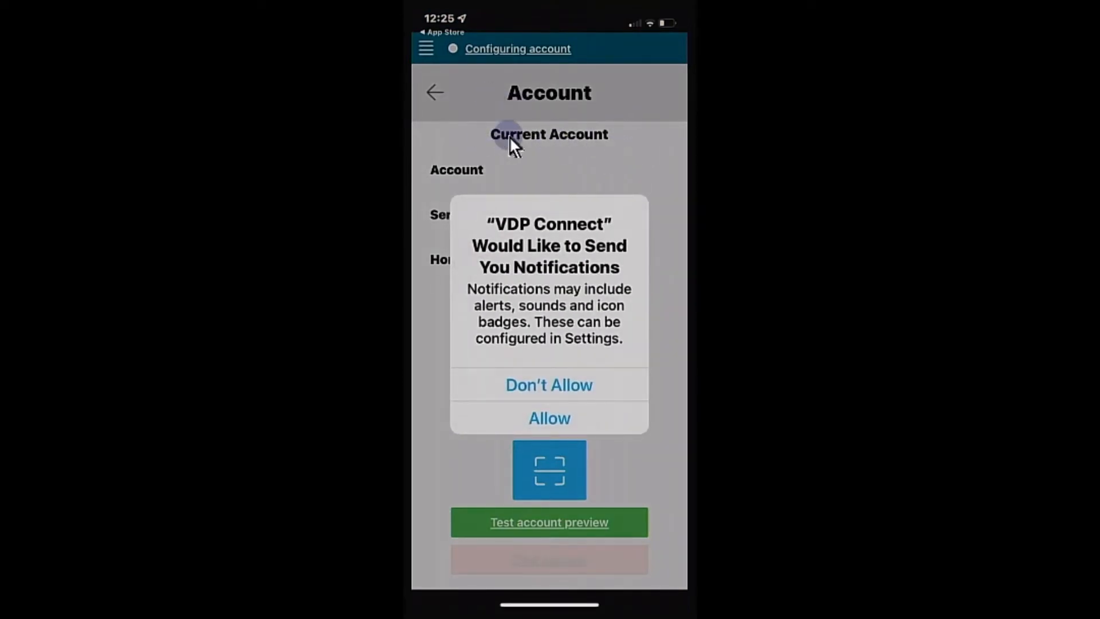
mouse_move(549, 418)
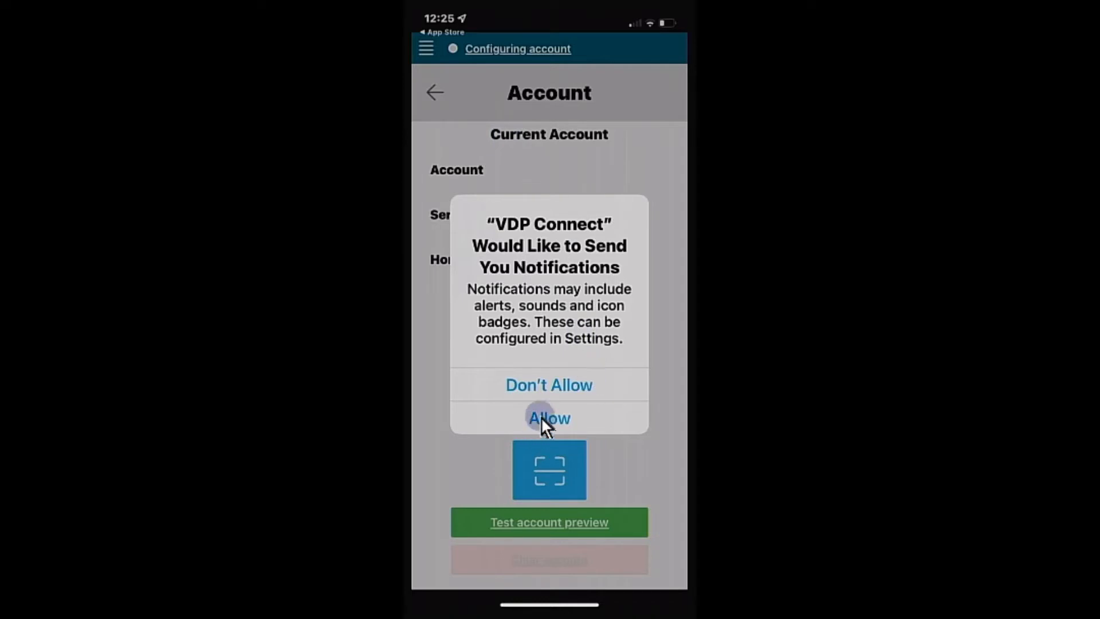
Allow notifications, camera and microphone, and scan the monitor's QR code to connect.
left_click(549, 418)
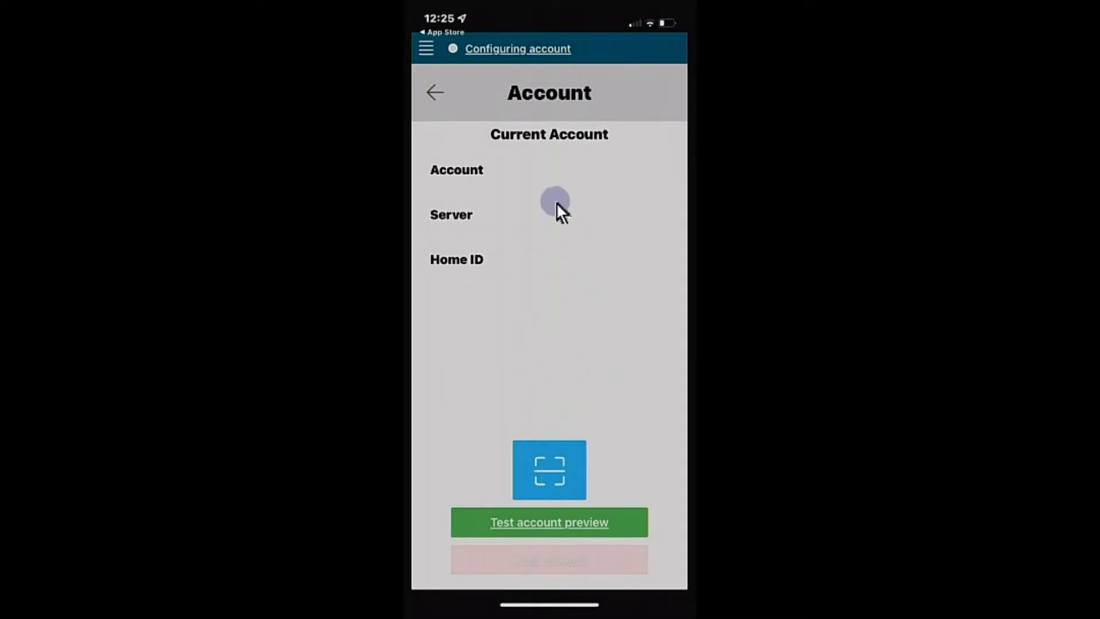
mouse_move(572, 140)
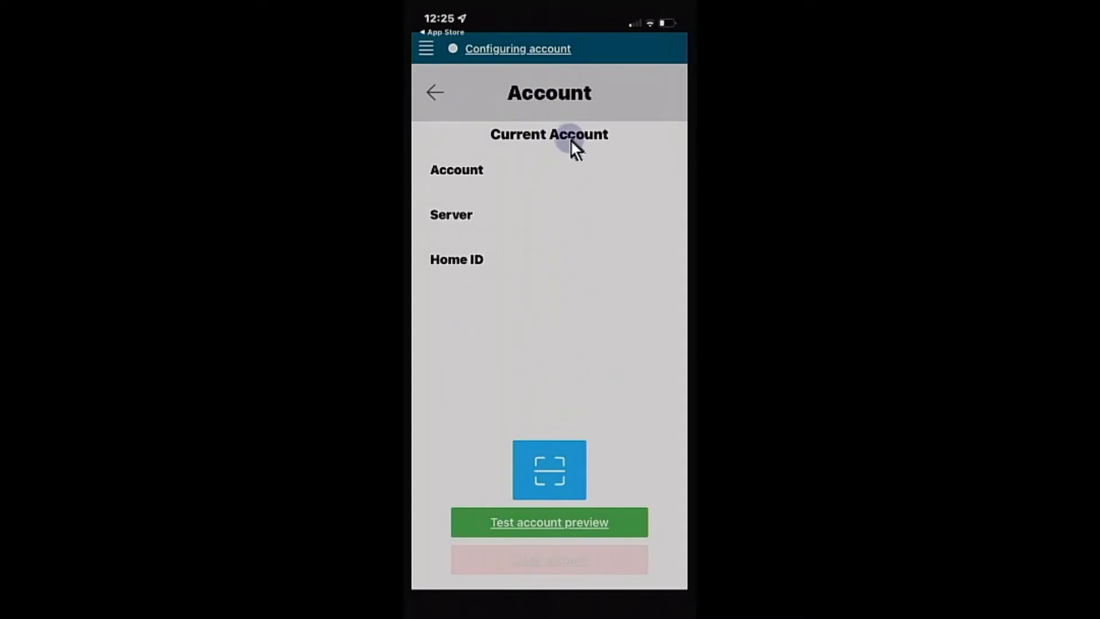
mouse_move(581, 61)
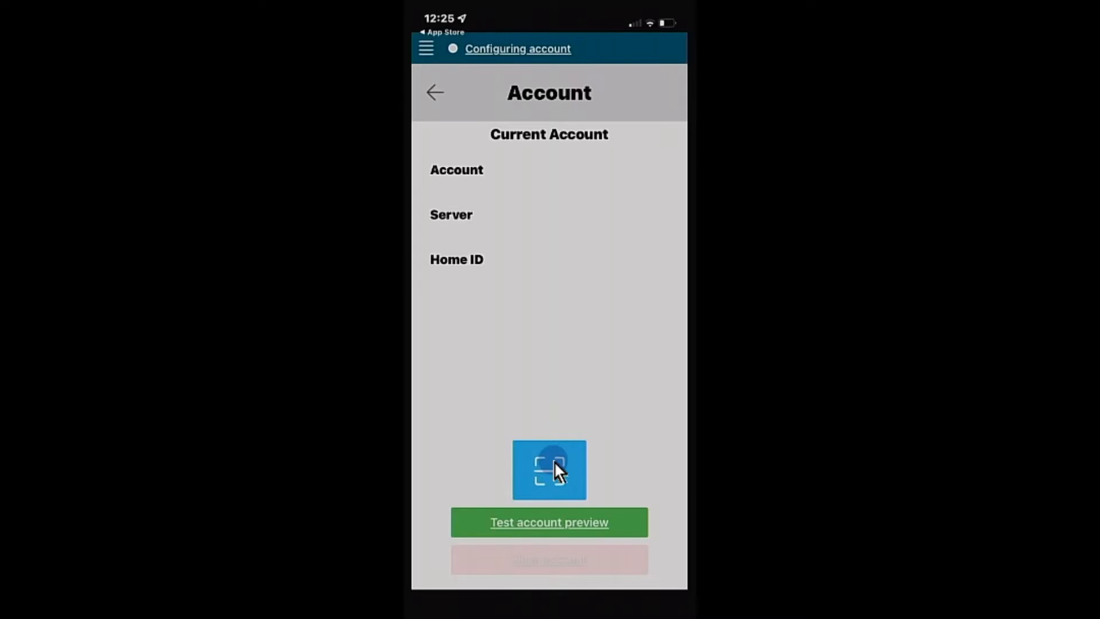
left_click(549, 469)
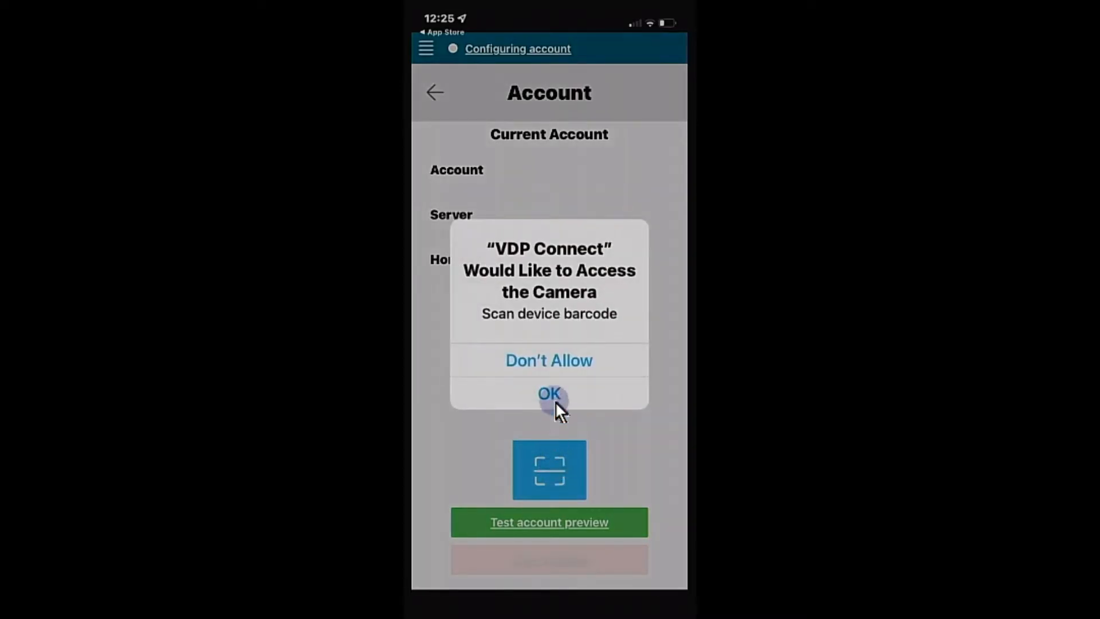
left_click(549, 392)
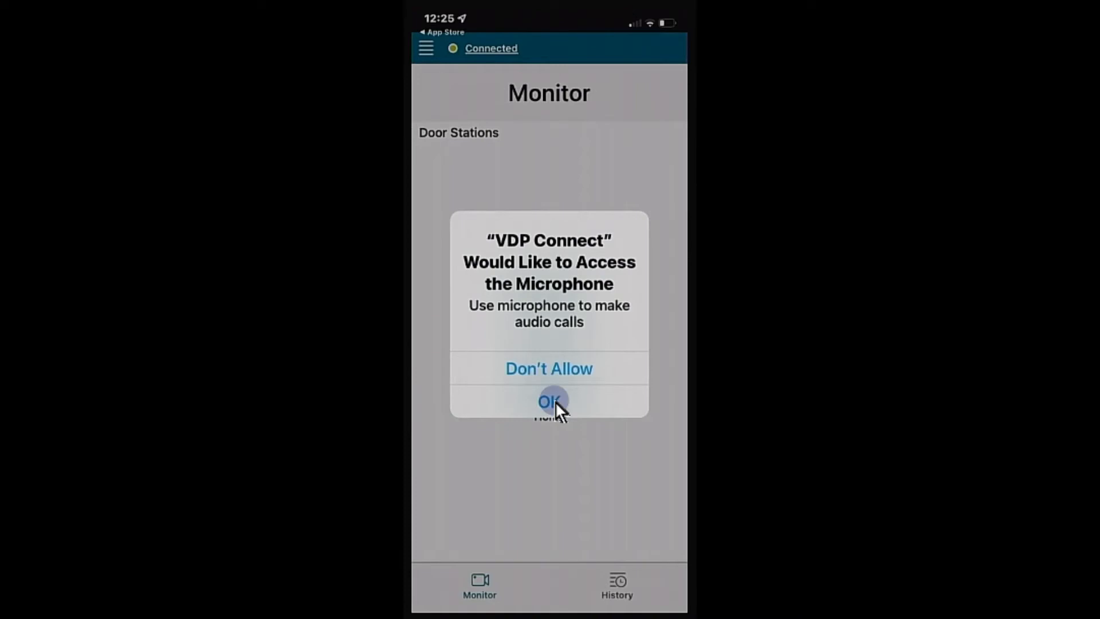
left_click(549, 400)
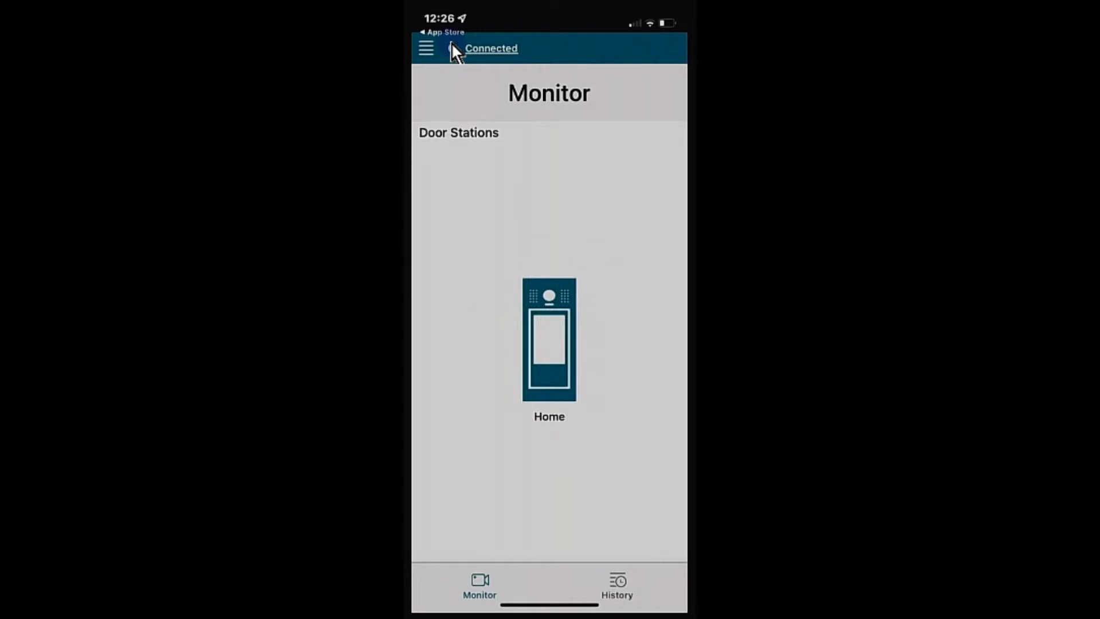
mouse_move(487, 69)
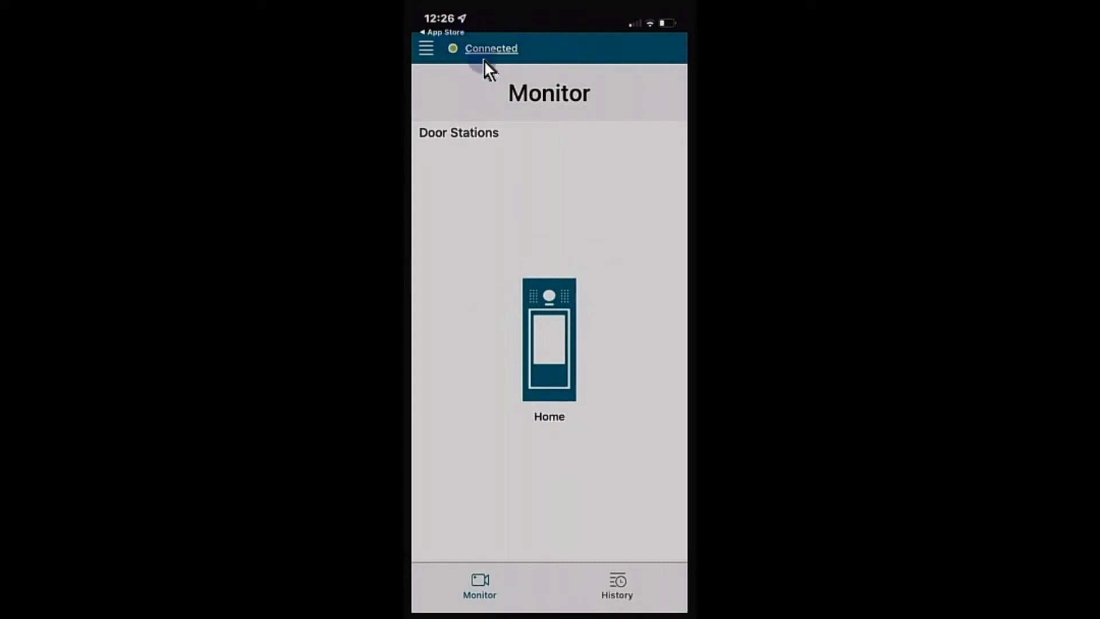
mouse_move(528, 265)
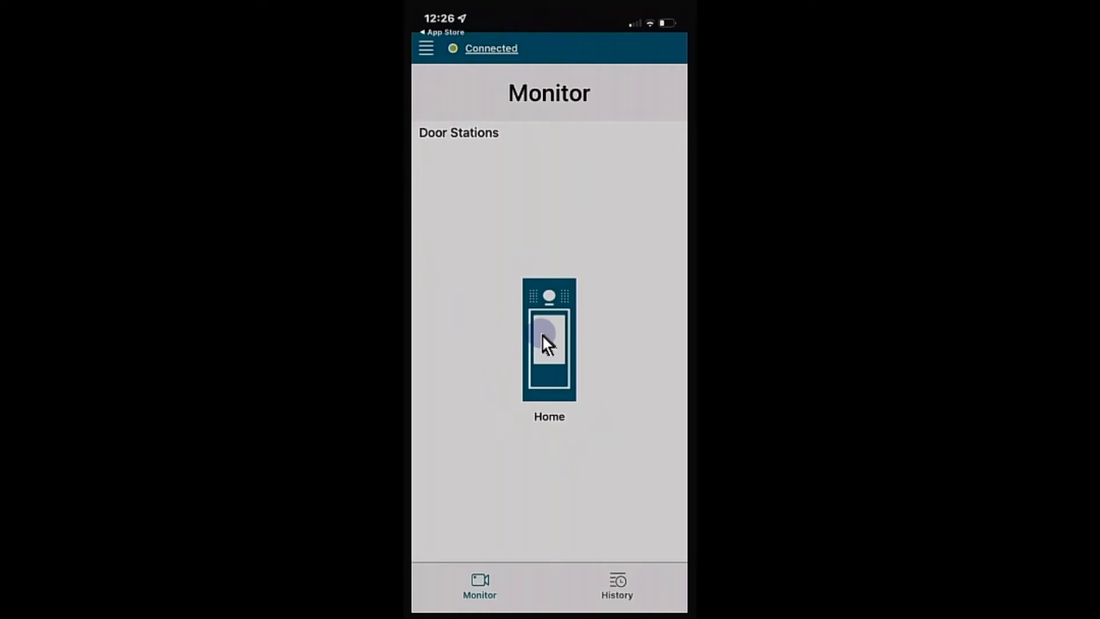
Allow local network access and open the Home door station's live view.
left_click(549, 338)
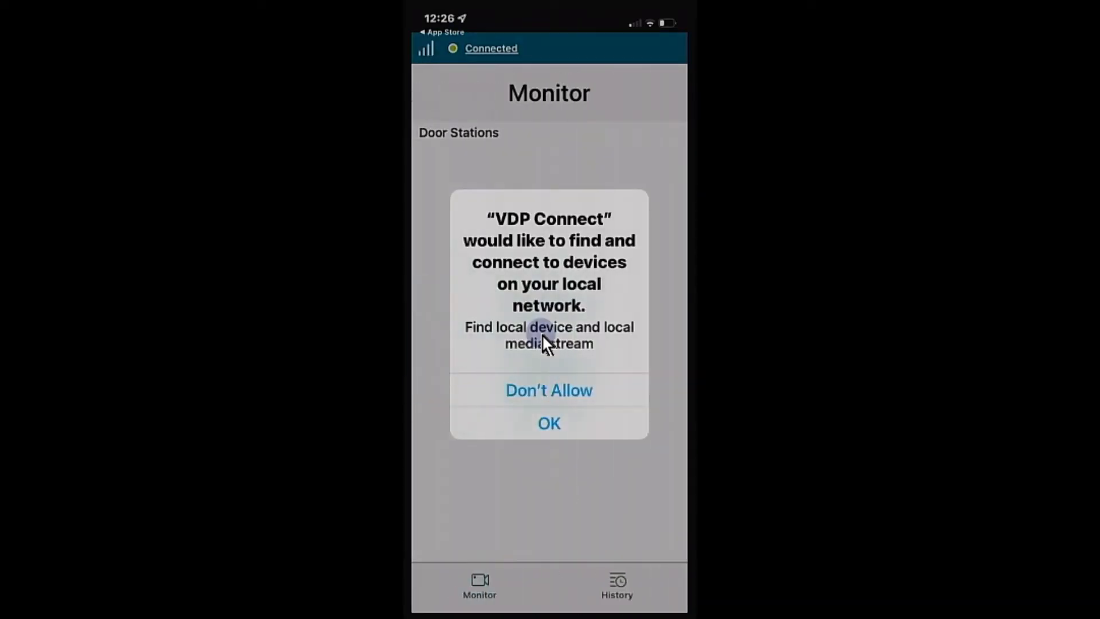
left_click(549, 422)
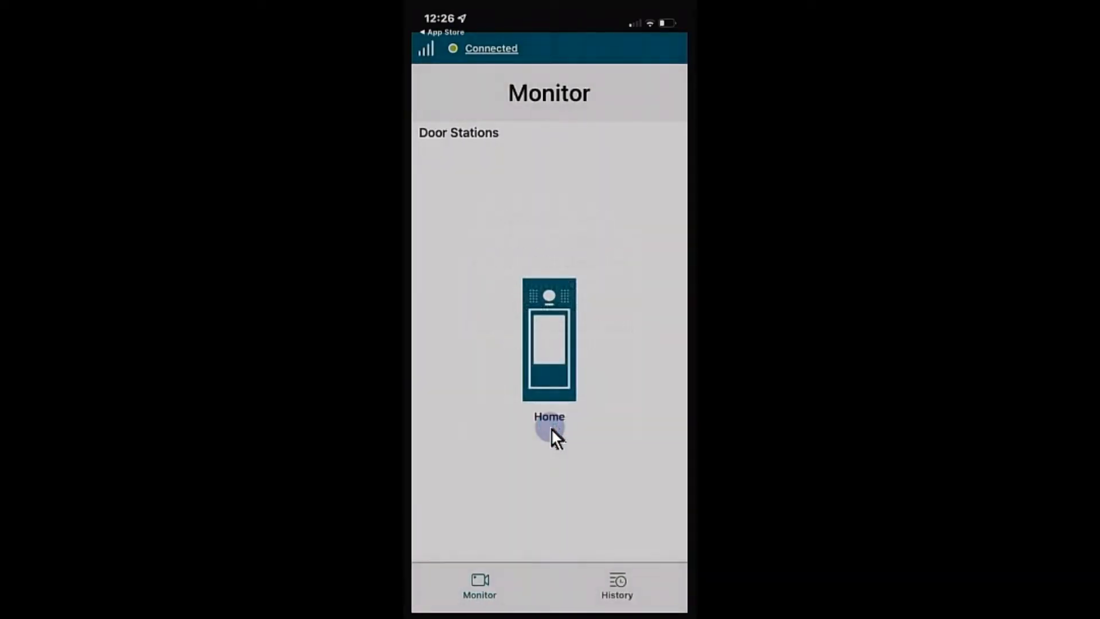
left_click(549, 338)
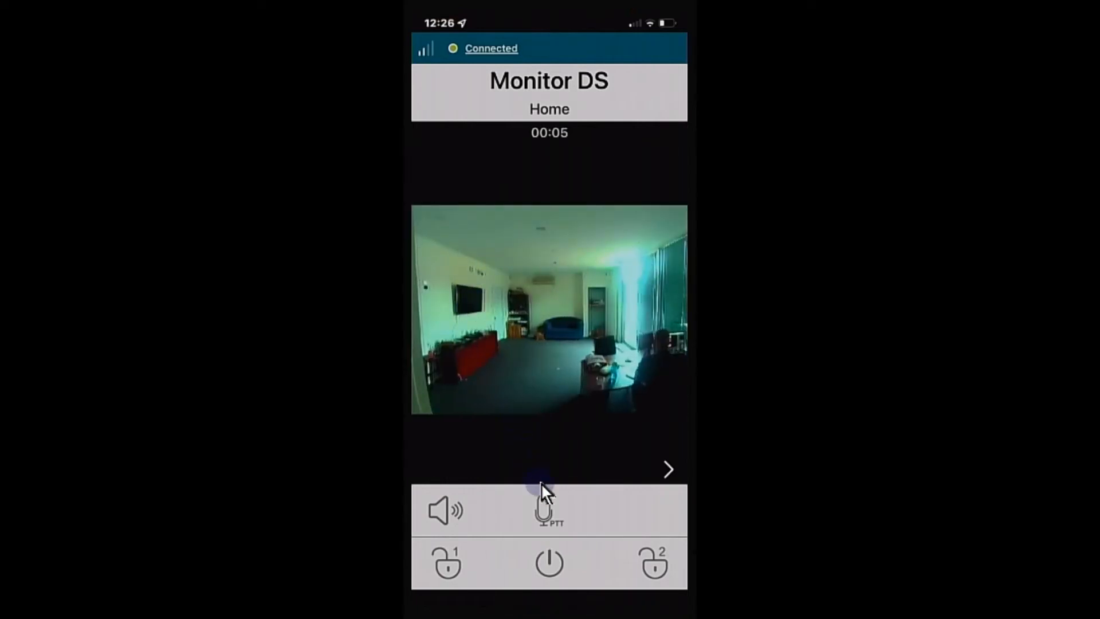
Try push-to-talk and speaker mute on the Home door station, then hang up.
left_click(549, 510)
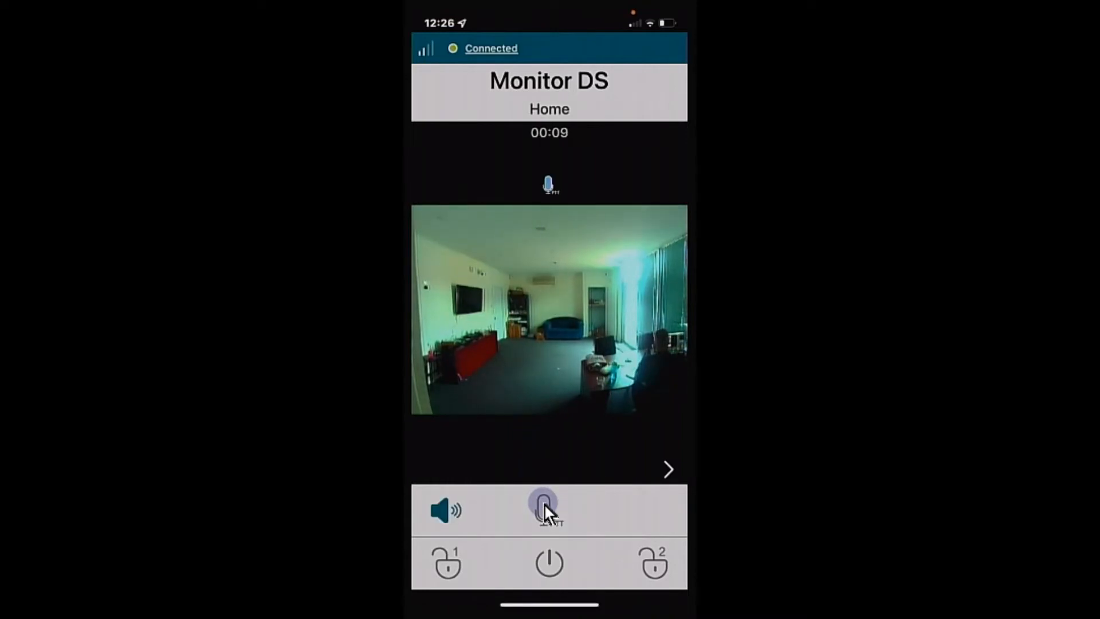
left_click(549, 510)
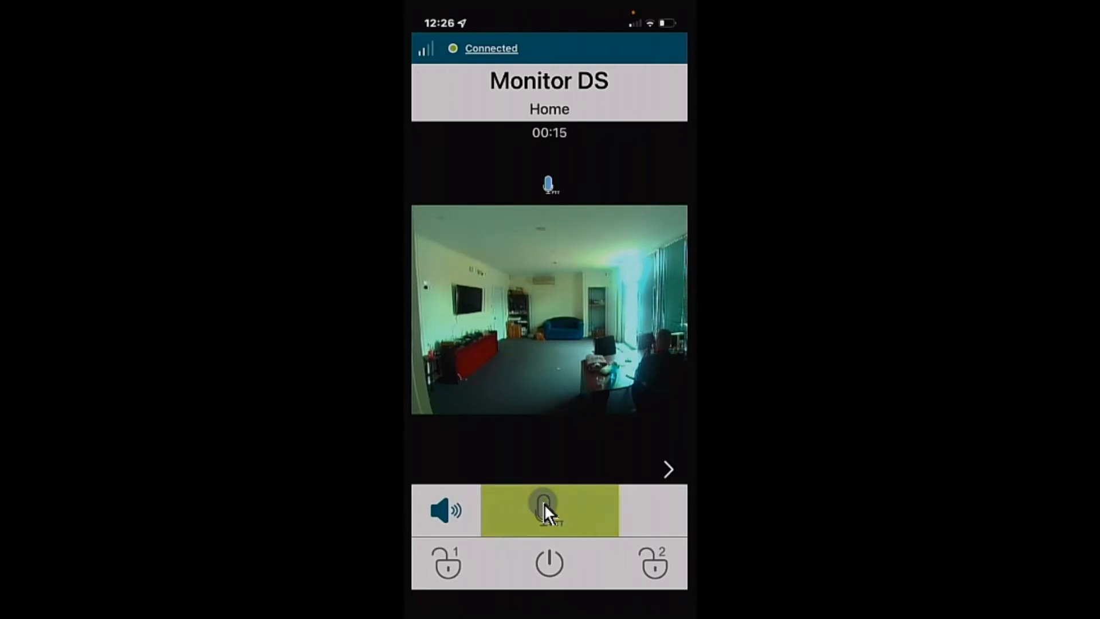
left_click(548, 510)
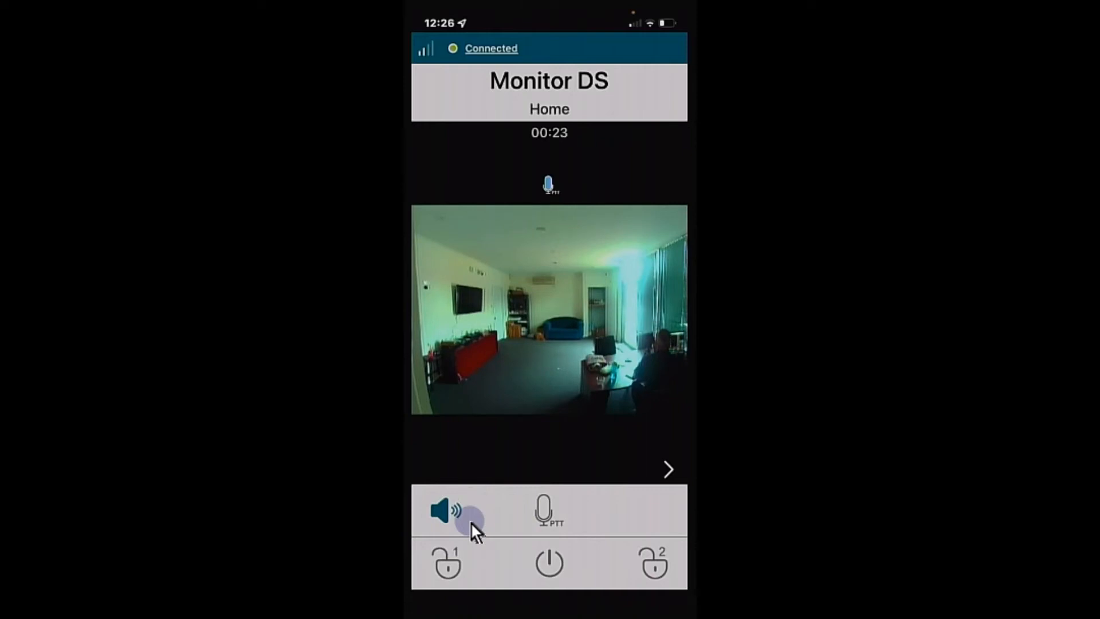
left_click(446, 510)
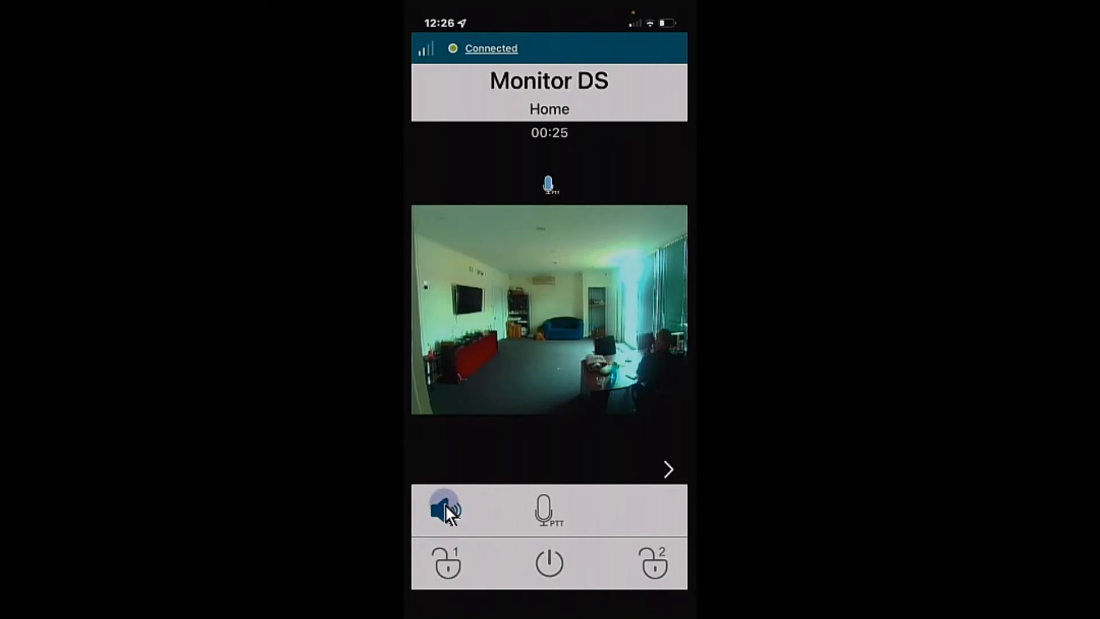
left_click(445, 510)
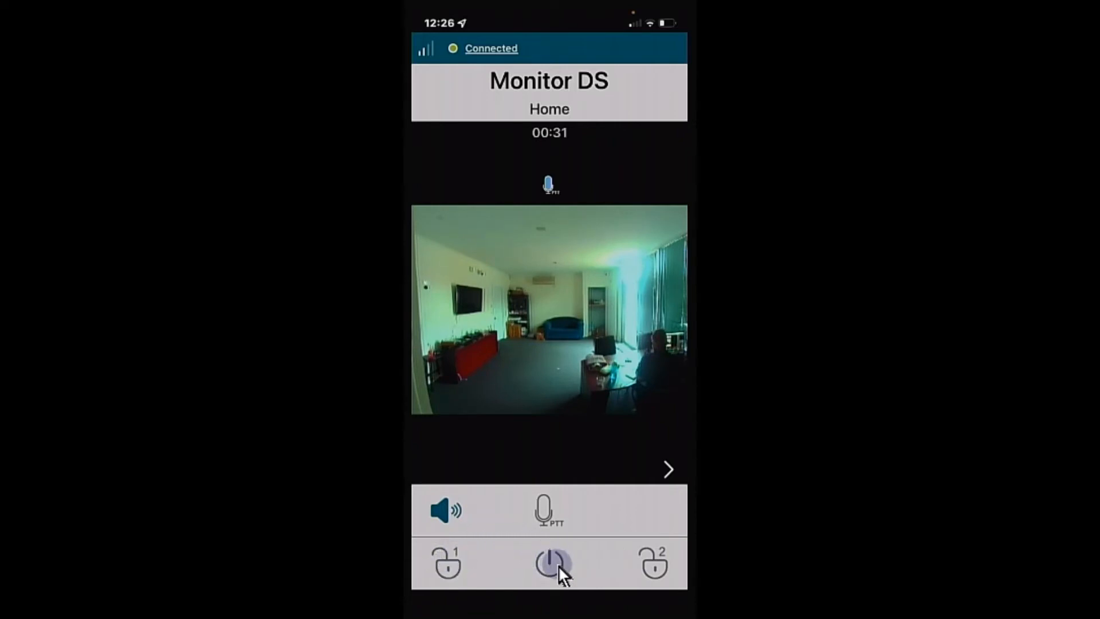
left_click(549, 563)
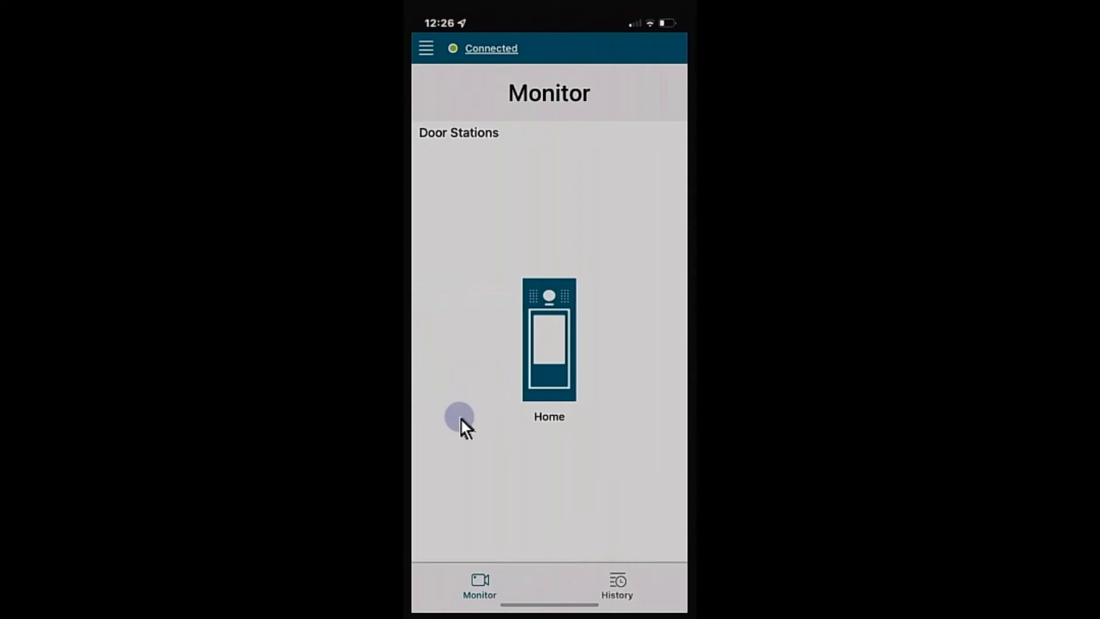
mouse_move(421, 77)
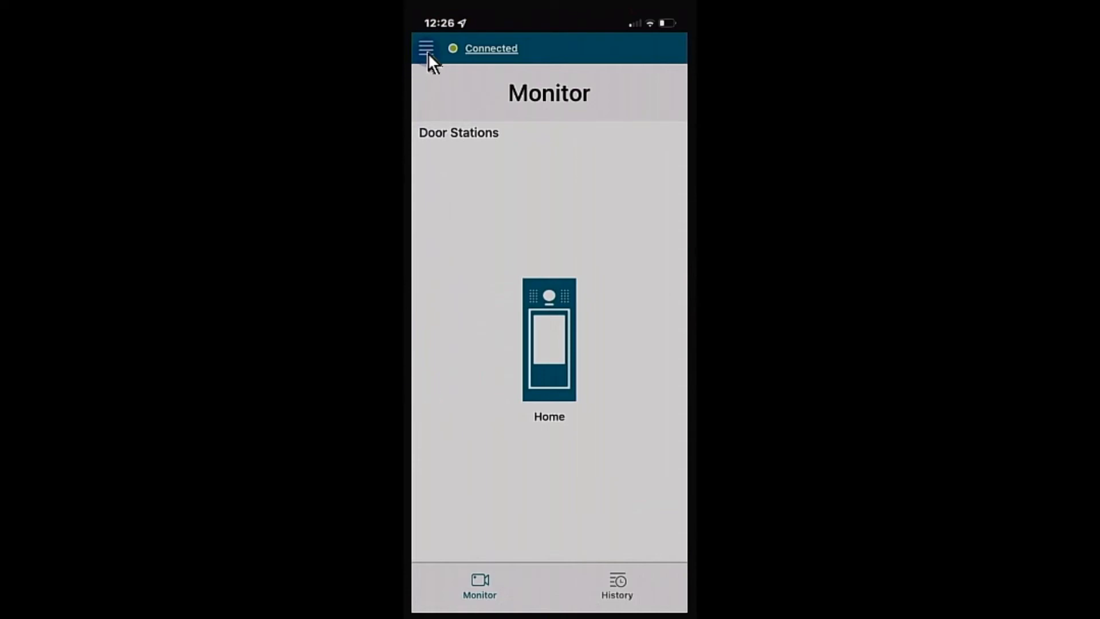
Go from the hamburger menu into Settings to reach the Call timeout, early-media and CallKit options.
left_click(425, 48)
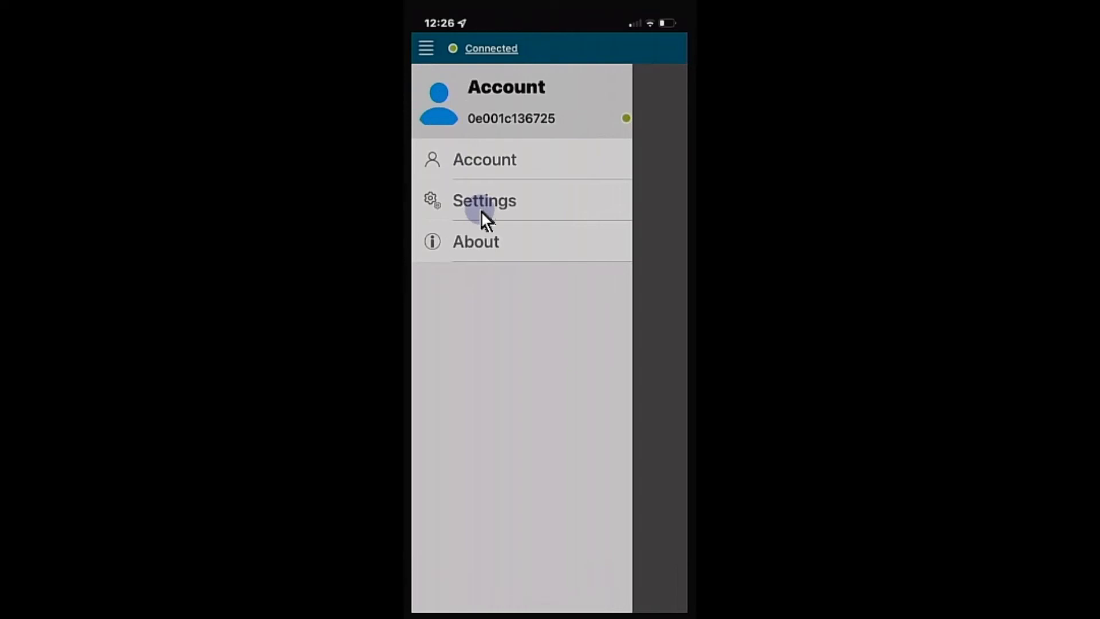
left_click(484, 200)
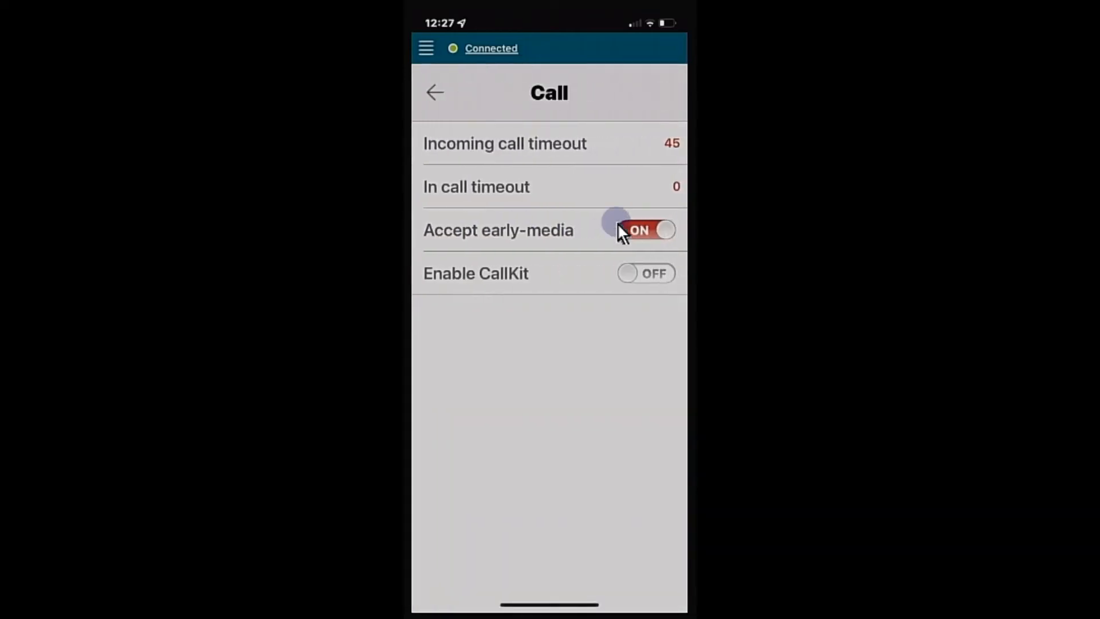
mouse_move(456, 291)
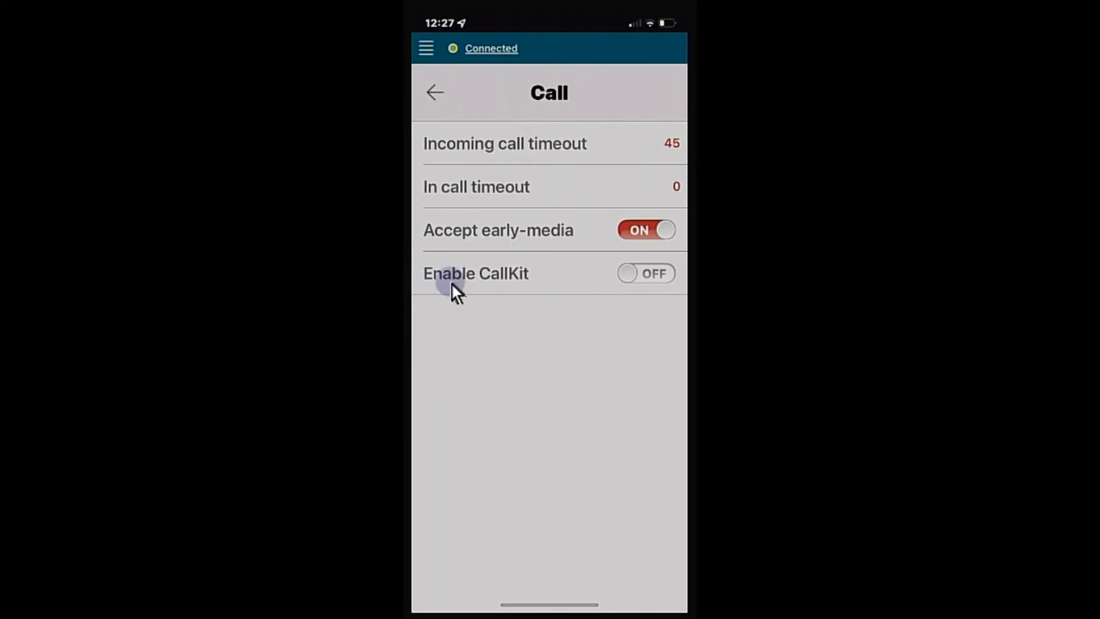
Toggle Enable CallKit on and back off, leaving Accept early-media on.
left_click(645, 273)
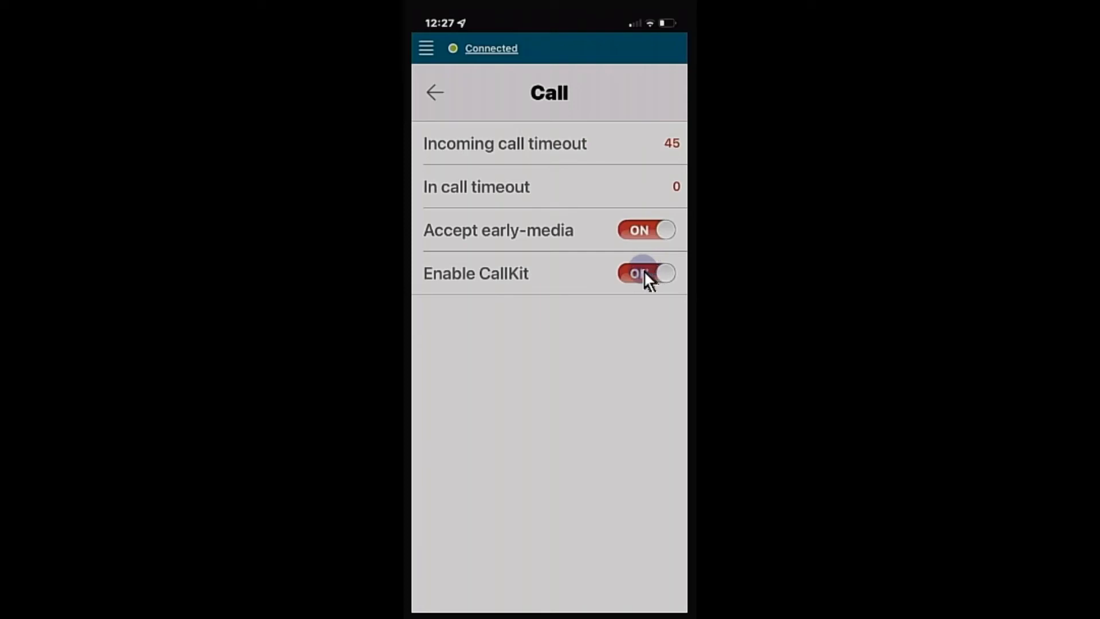
left_click(646, 273)
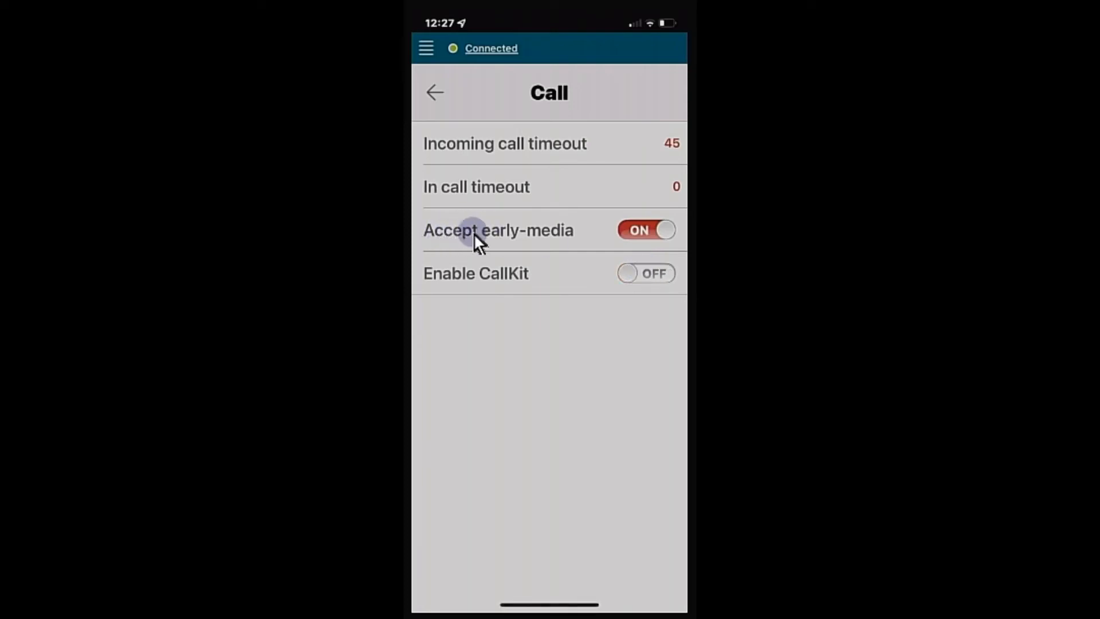
mouse_move(642, 312)
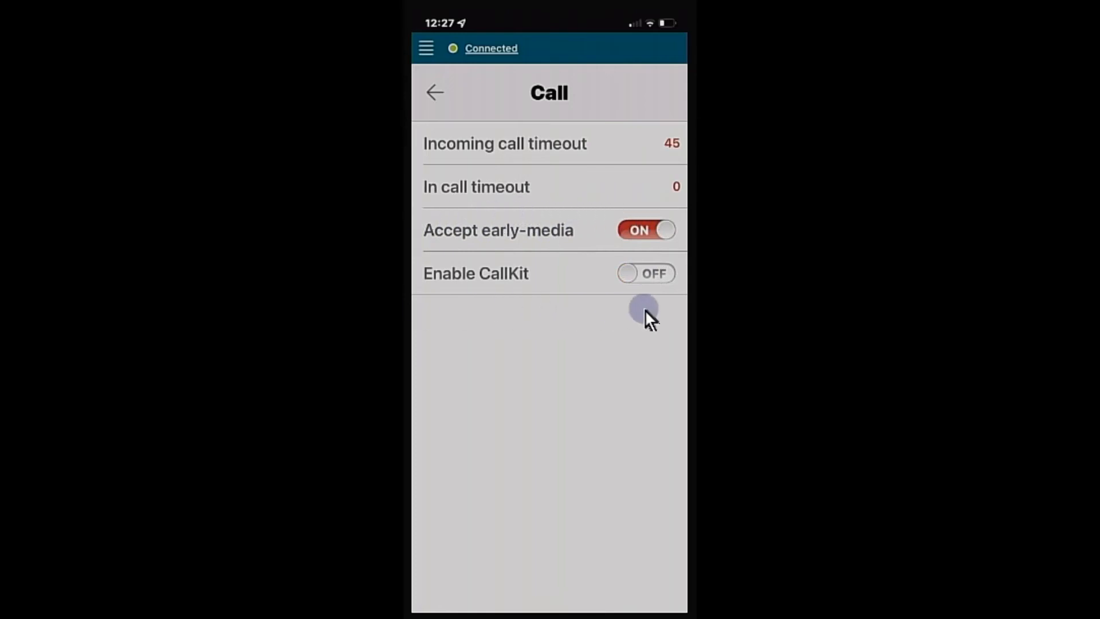
mouse_move(628, 291)
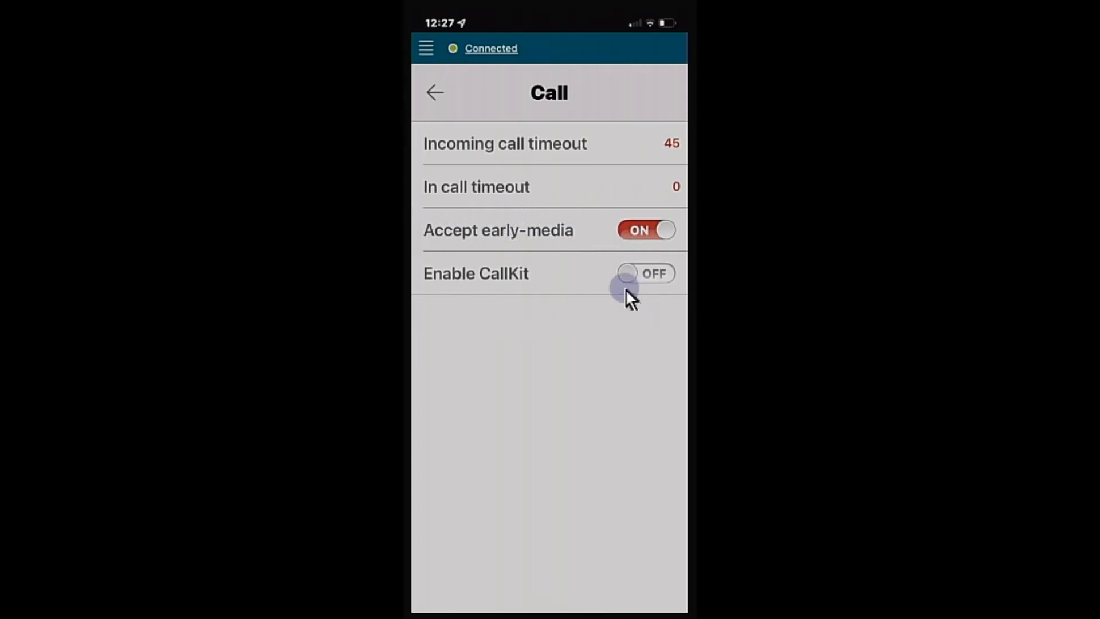
mouse_move(585, 277)
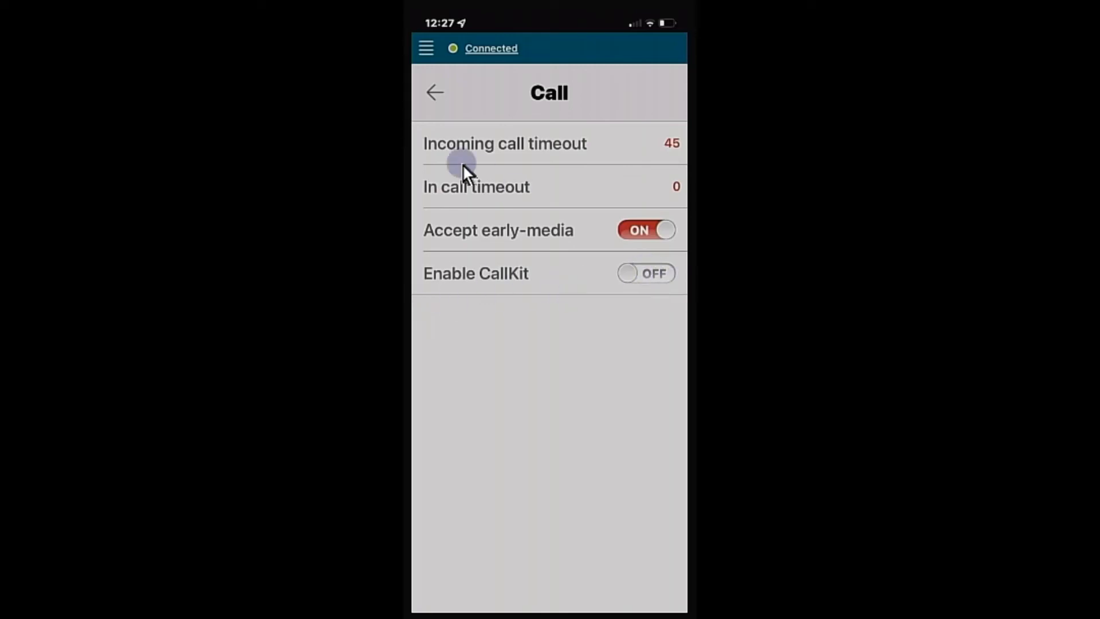
mouse_move(433, 92)
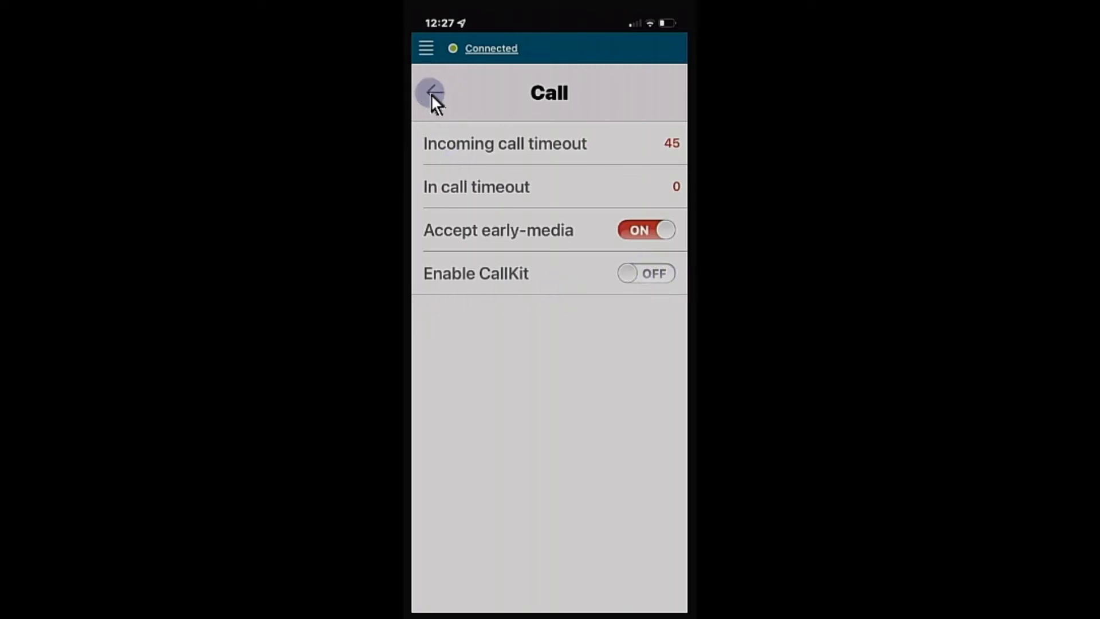